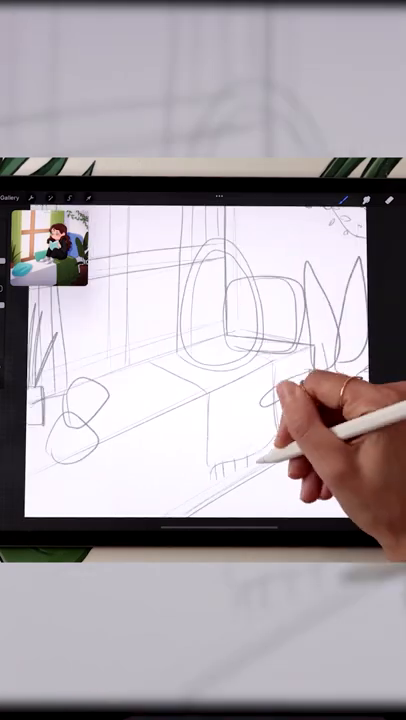
- Reveal the sketch layer's blend mode list and opacity slider in the Layers panel
click(344, 204)
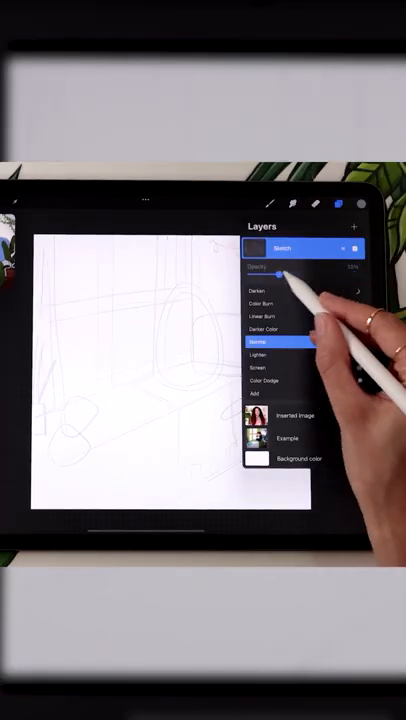